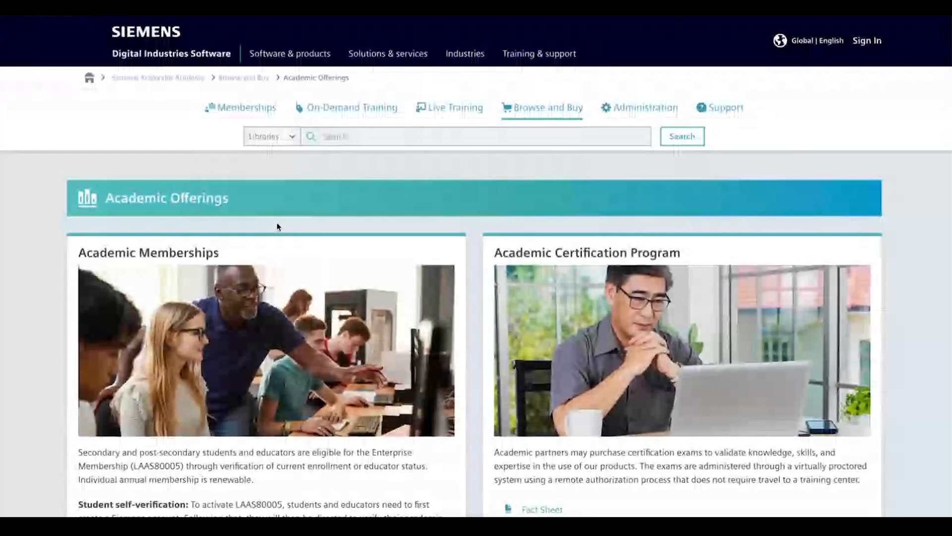
Start Verify Academic Status from the Academic Memberships section of Academic Offerings
scroll(down, 3)
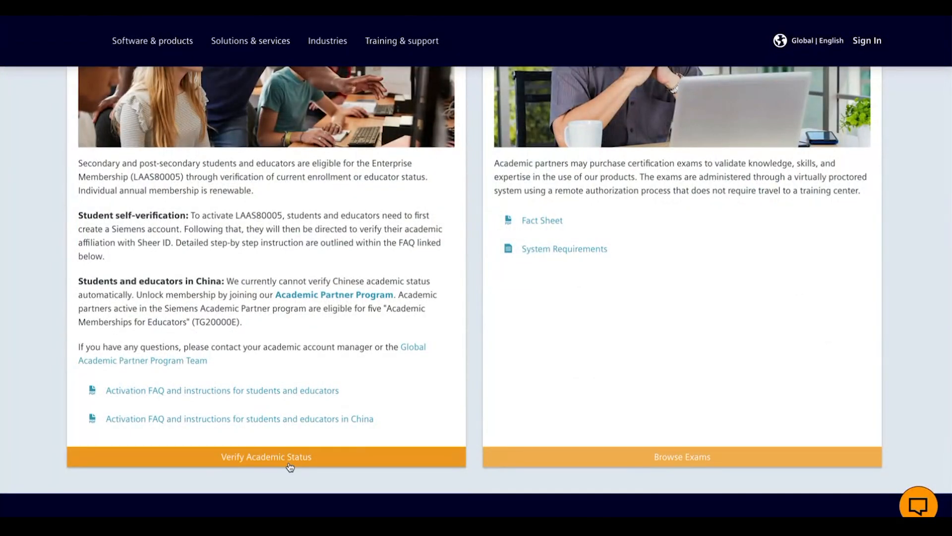
click(266, 456)
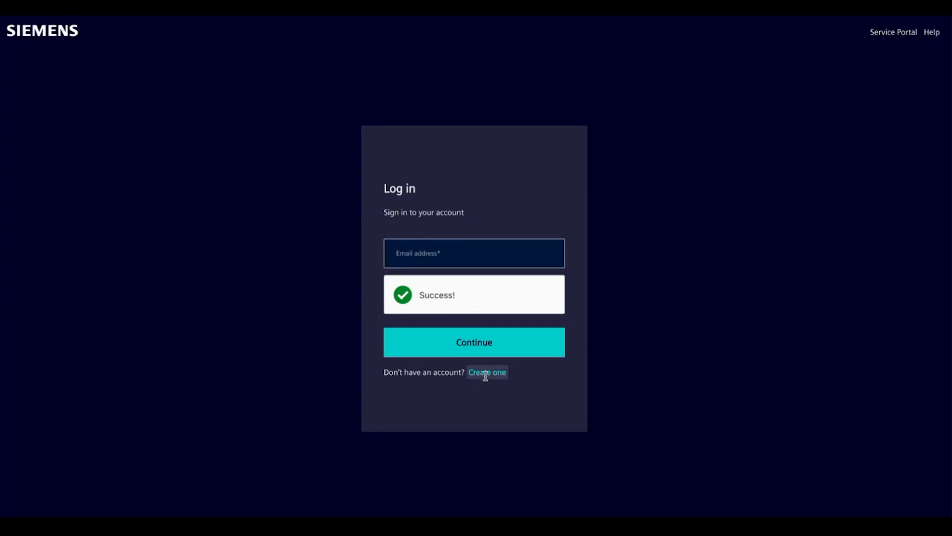
Create a new Siemens account with the email and a compliant password
click(487, 372)
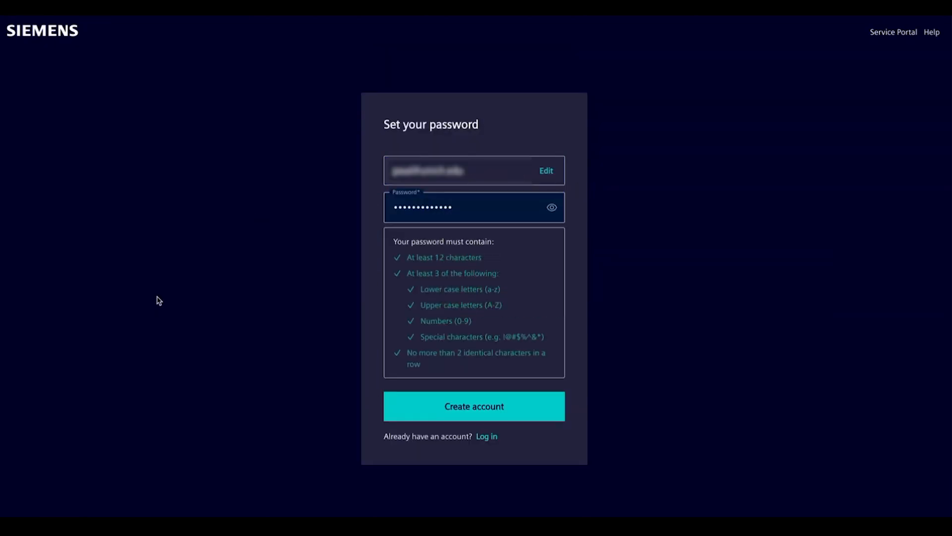
click(474, 405)
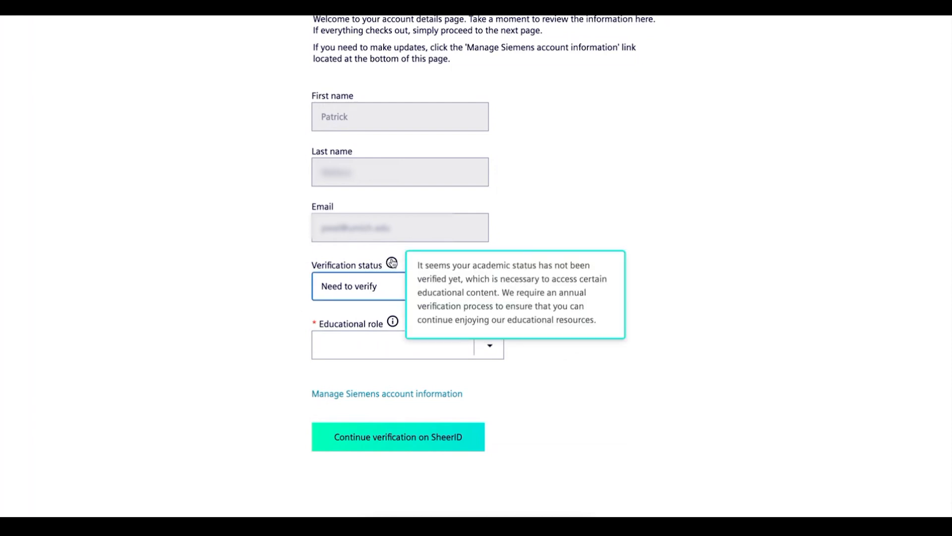
Set the educational role to Post secondary student and continue verification on SheerID
click(489, 346)
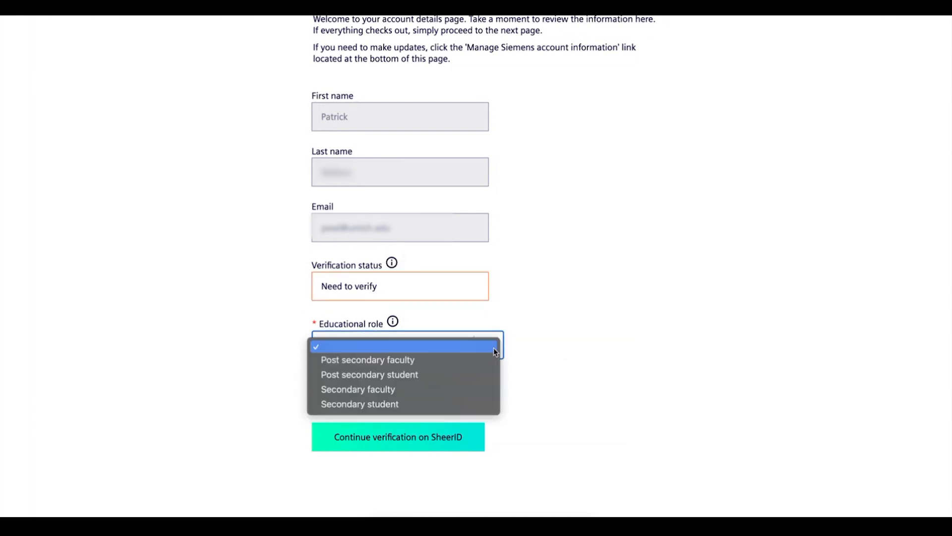
mouse_move(491, 355)
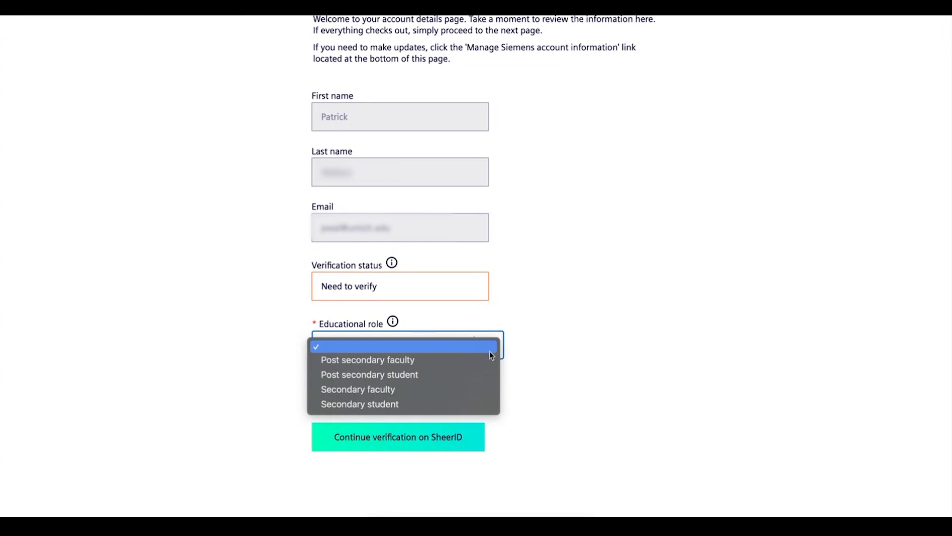
mouse_move(465, 375)
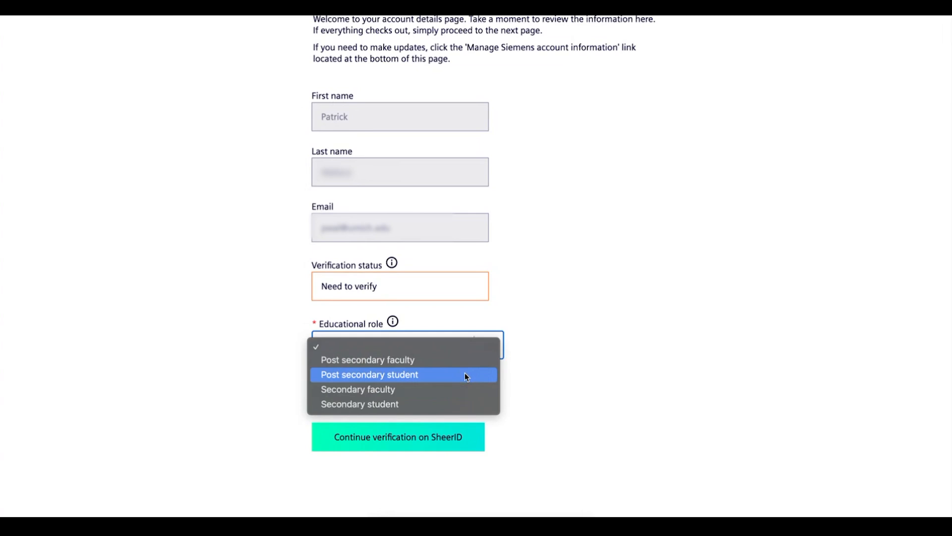
click(369, 374)
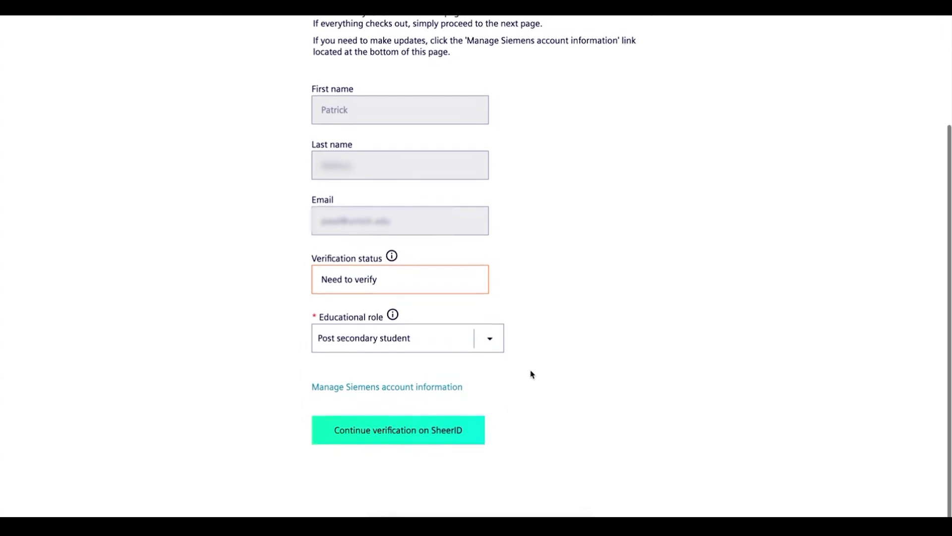
scroll(down, 3)
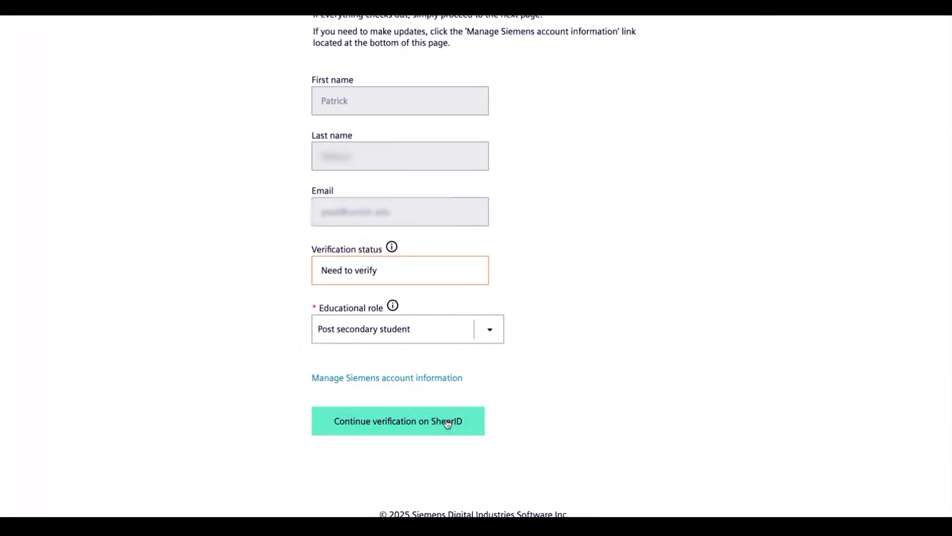
click(397, 420)
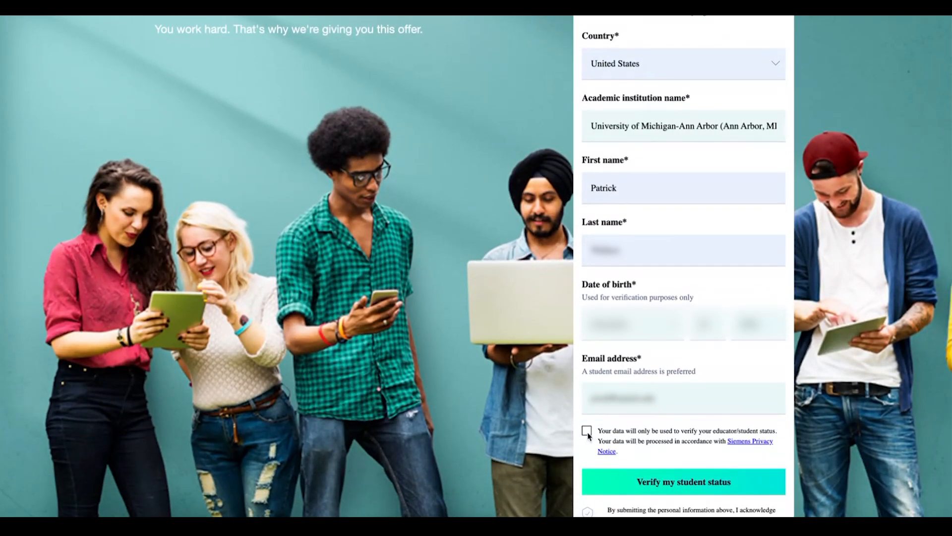
Accept data consent, verify student status via SheerID, and proceed to Access benefits
click(588, 430)
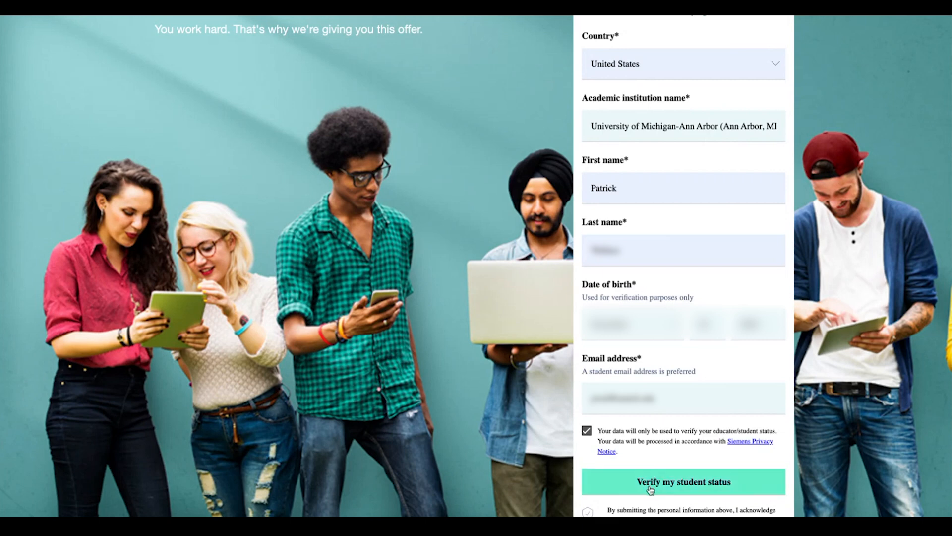
click(682, 482)
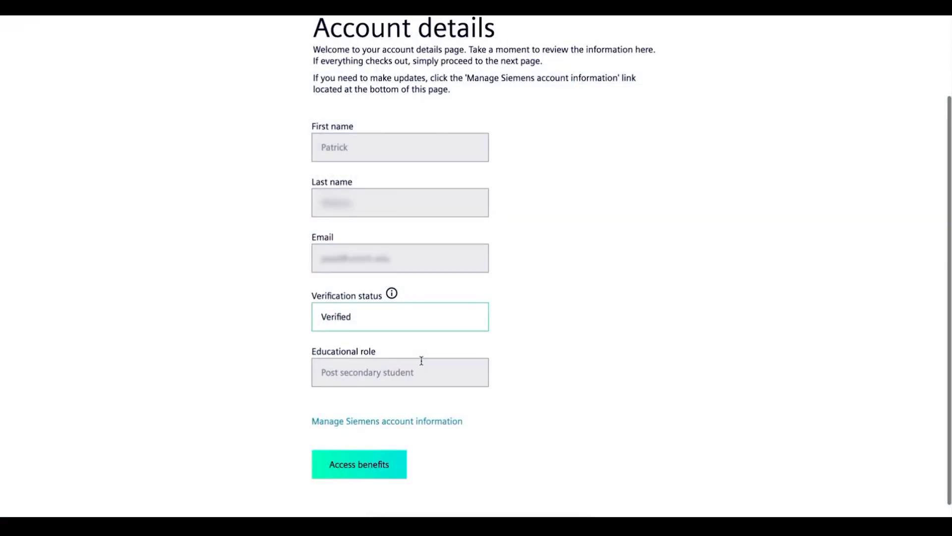
mouse_move(360, 480)
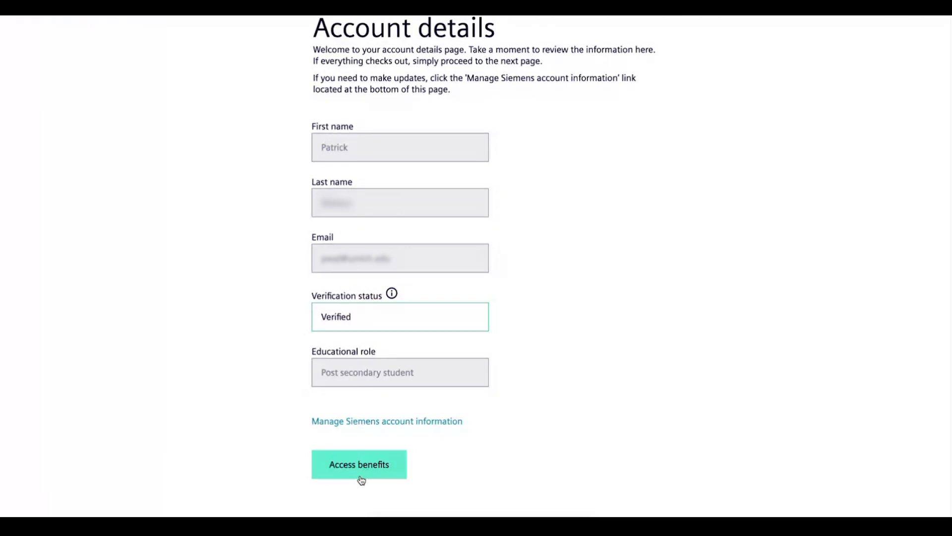
click(359, 464)
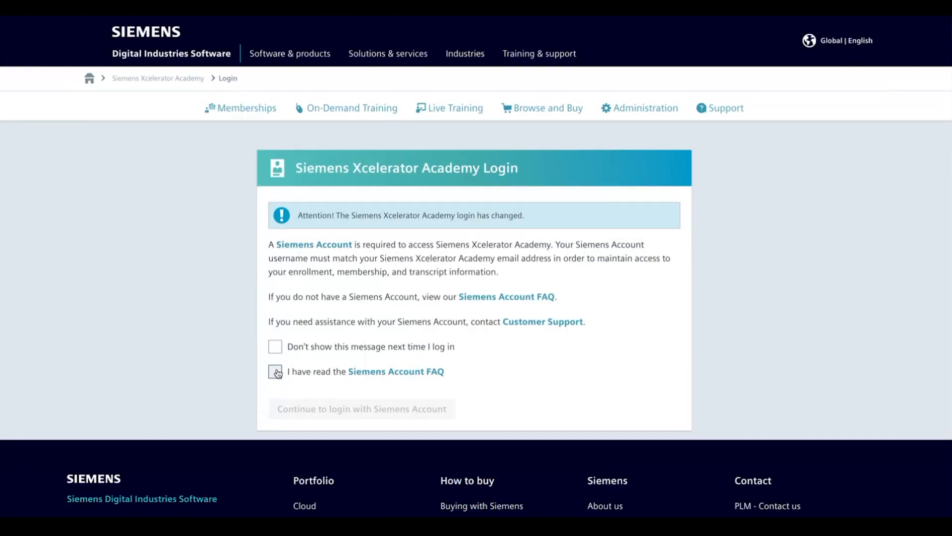
Acknowledge the Siemens Account FAQ to finish login, then return to Academic Offerings
click(275, 371)
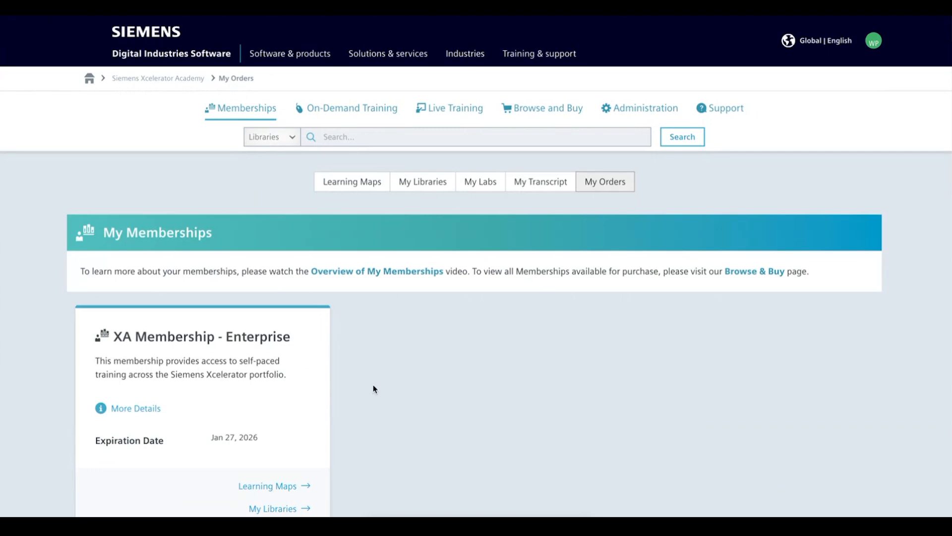
click(547, 107)
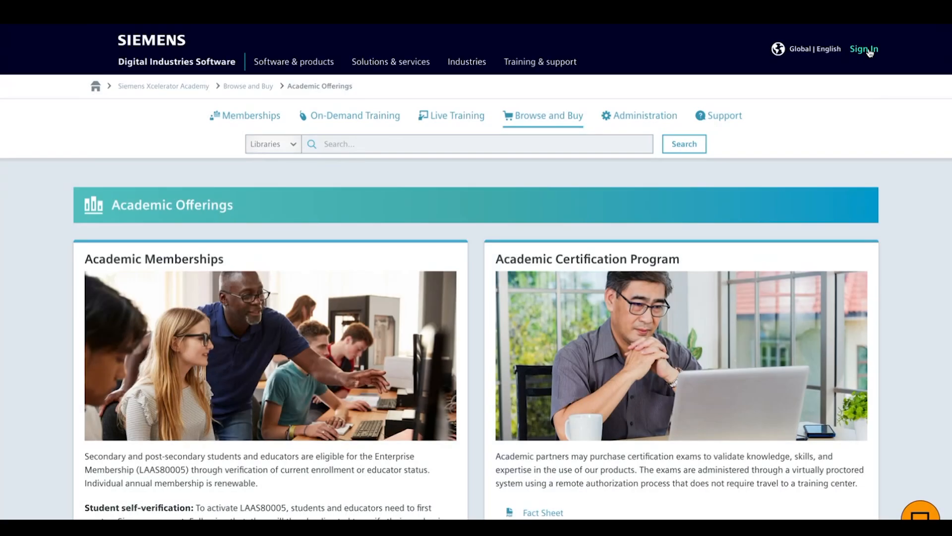
Sign in and reach My Libraries for the Enterprise Learning Membership via Memberships
click(863, 50)
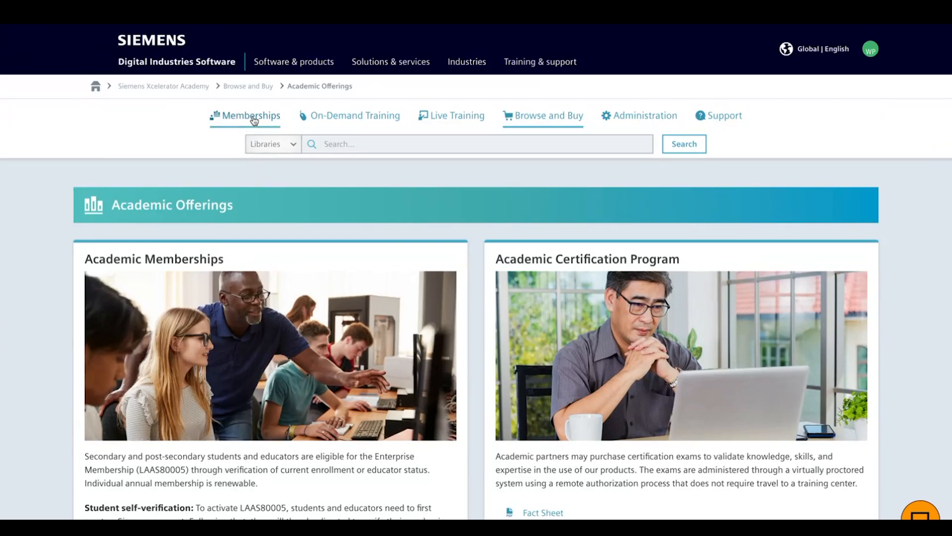
click(245, 115)
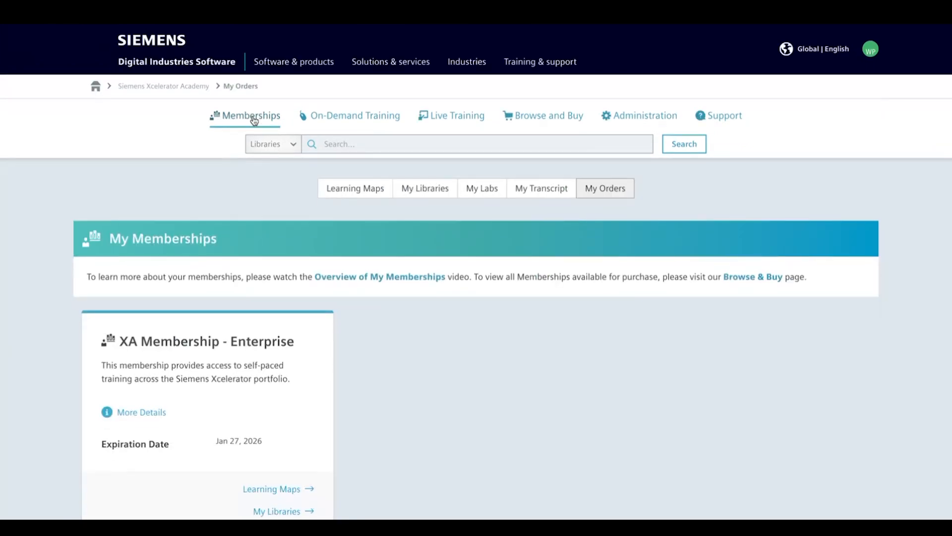
mouse_move(287, 506)
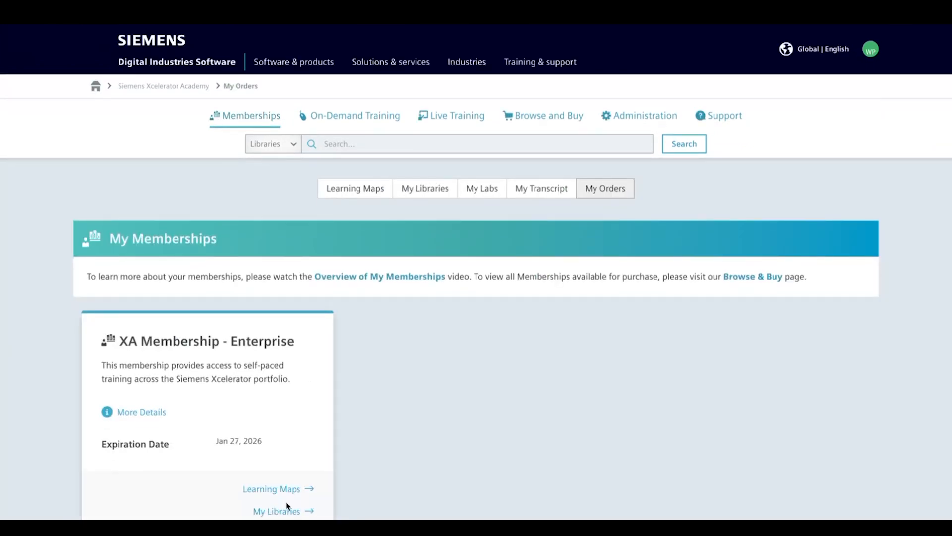
click(277, 511)
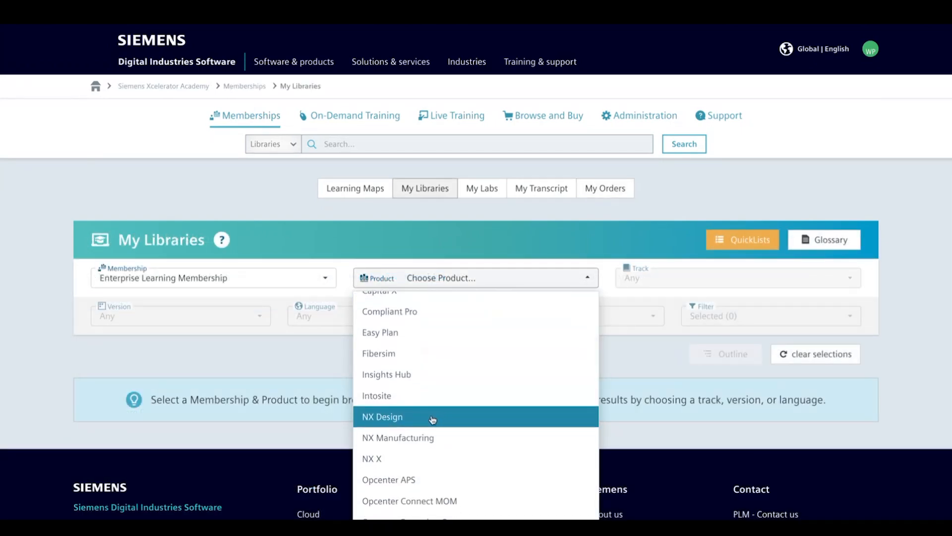
Filter the library to NX Design and scroll to Product Design Fundamentals
click(381, 417)
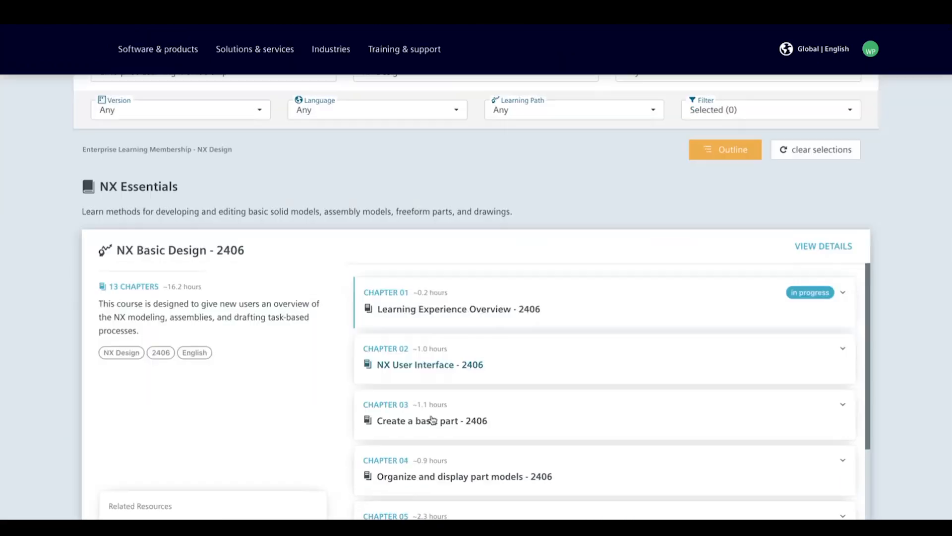
scroll(down, 3)
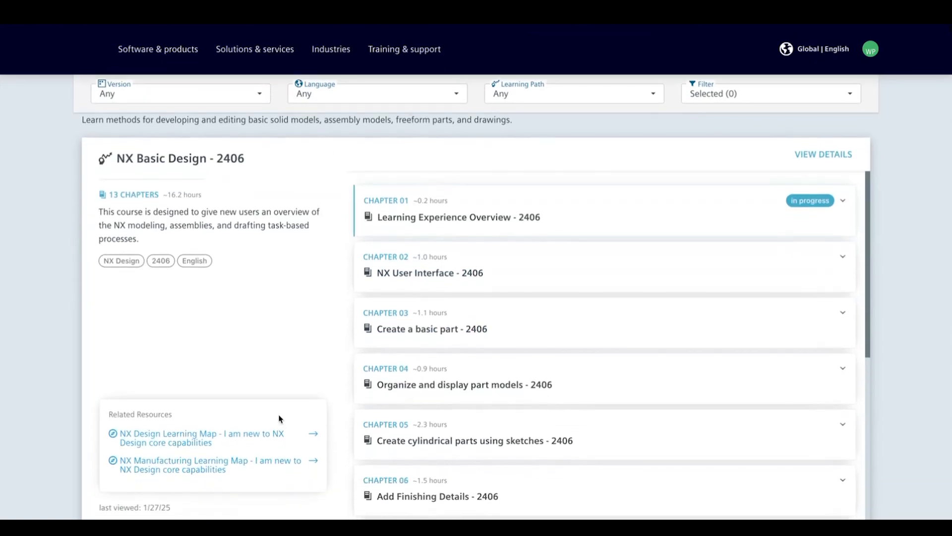
scroll(down, 3)
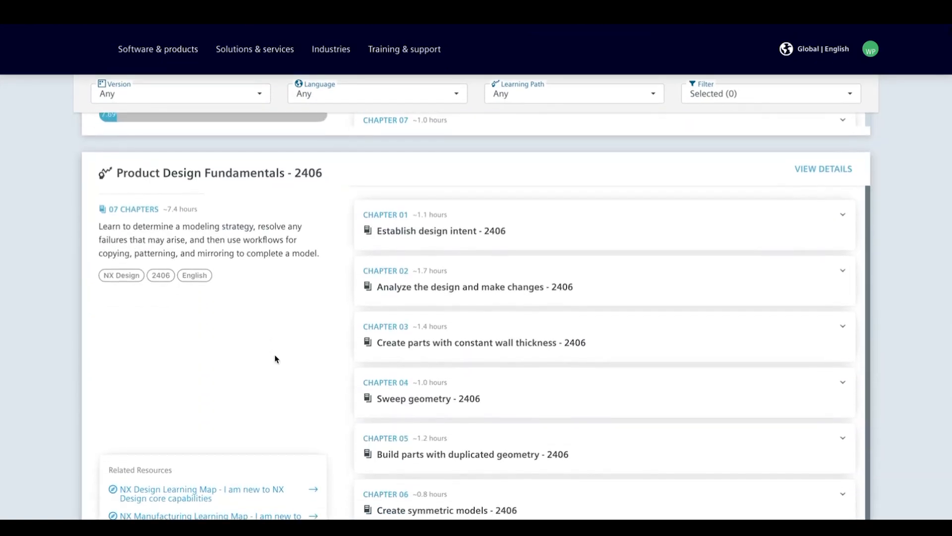
Open Chapter 01 'Establish design intent - 2406' and play its first video
click(843, 214)
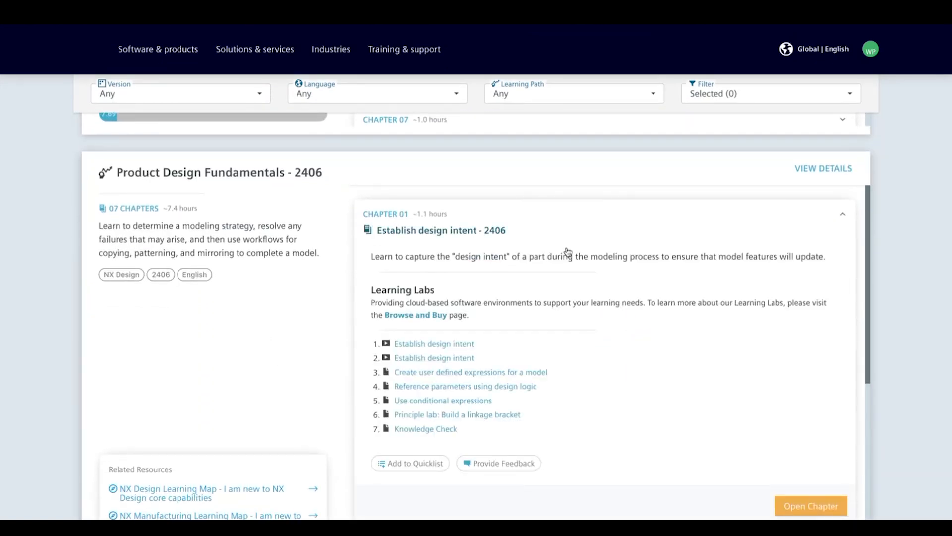
click(811, 505)
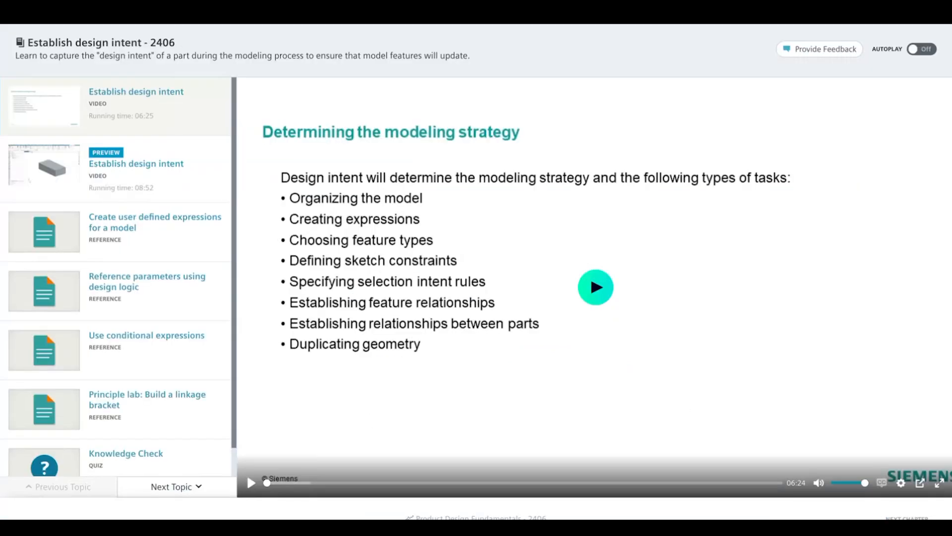
click(595, 287)
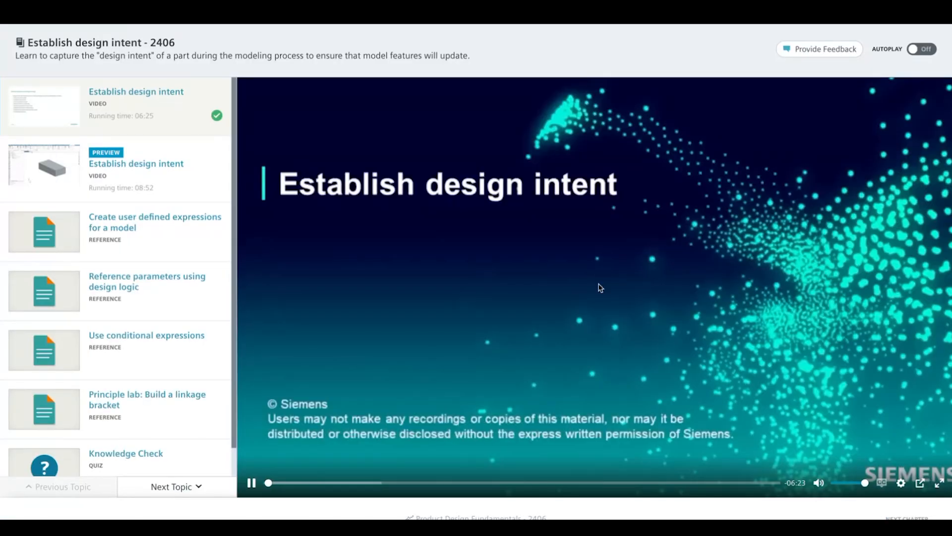